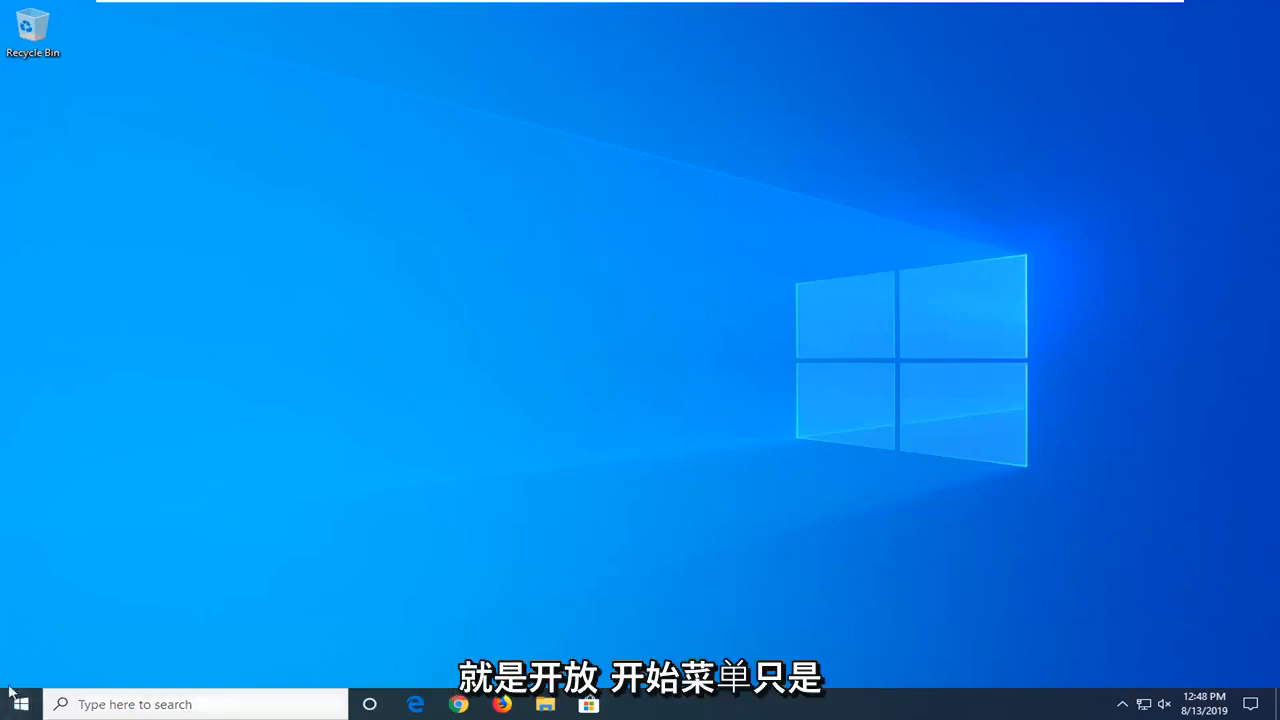
Step: Search the Start menu for 'device manager'
{"action": "left_click", "coordinate": [18, 704]}
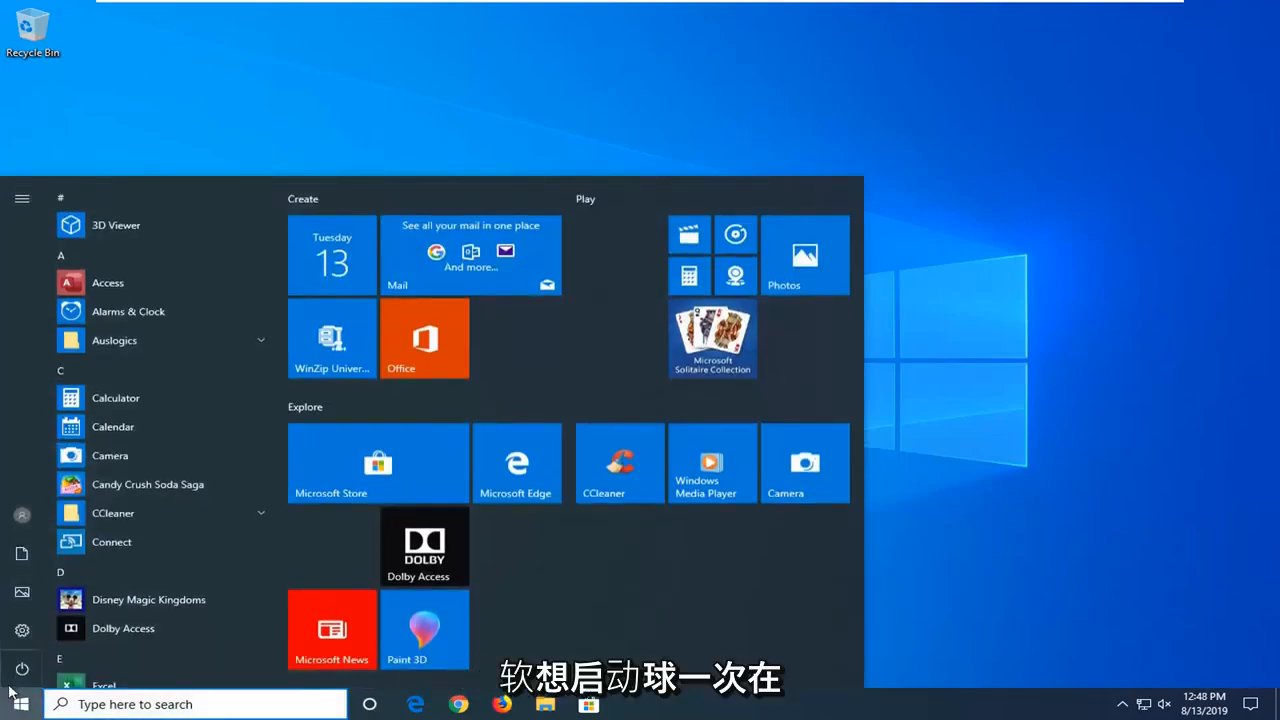
{"action": "type", "text": "dei"}
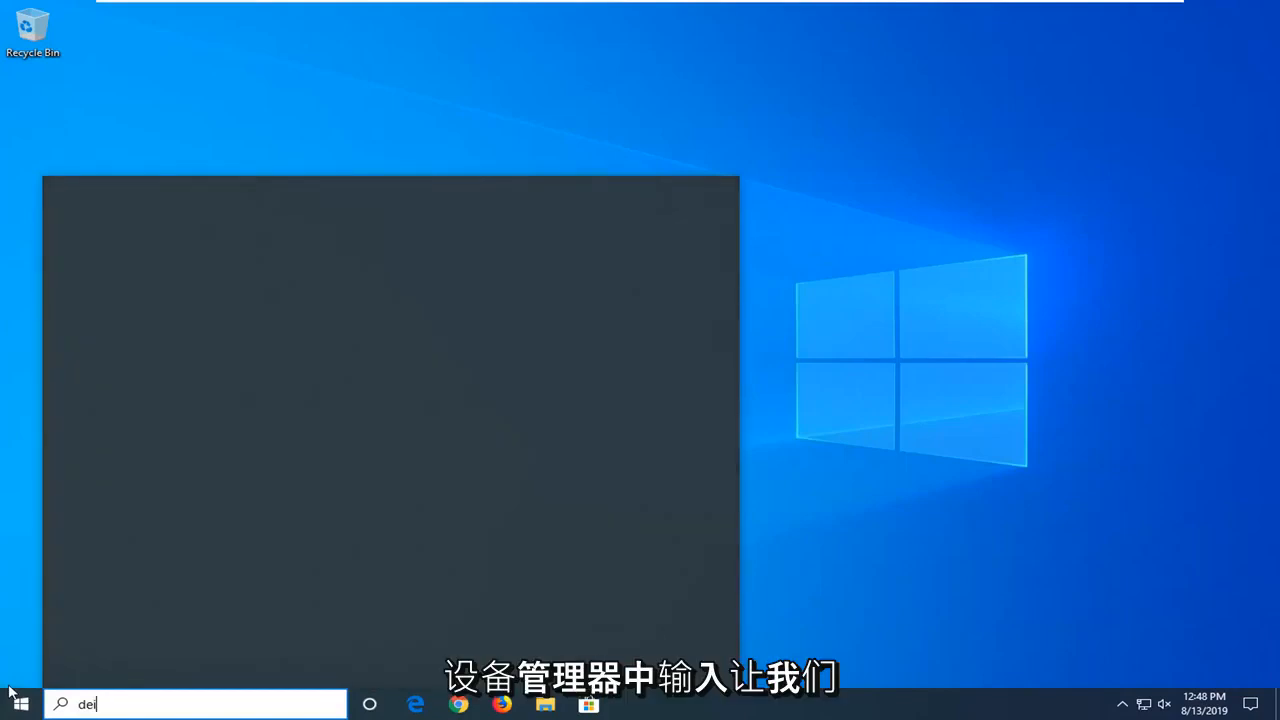
{"action": "type", "text": "device manager"}
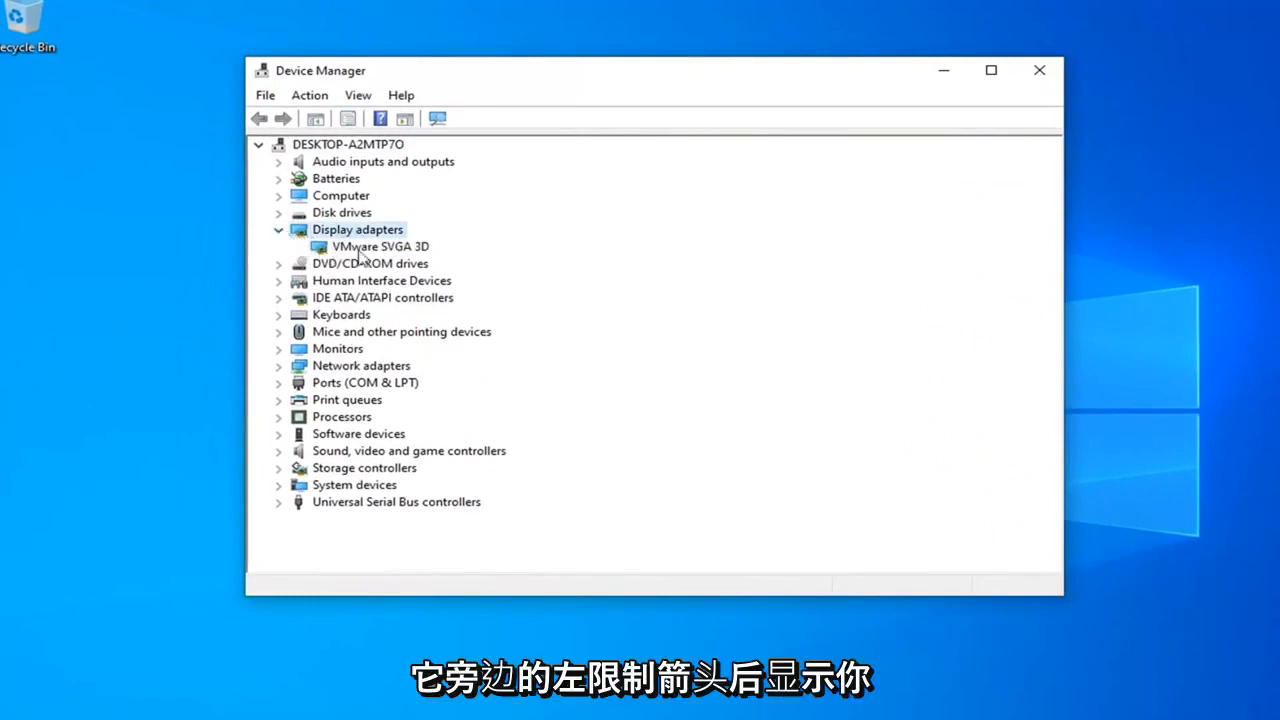
Step: Show the context actions for the VMware SVGA 3D display adapter
{"action": "left_click", "coordinate": [380, 246]}
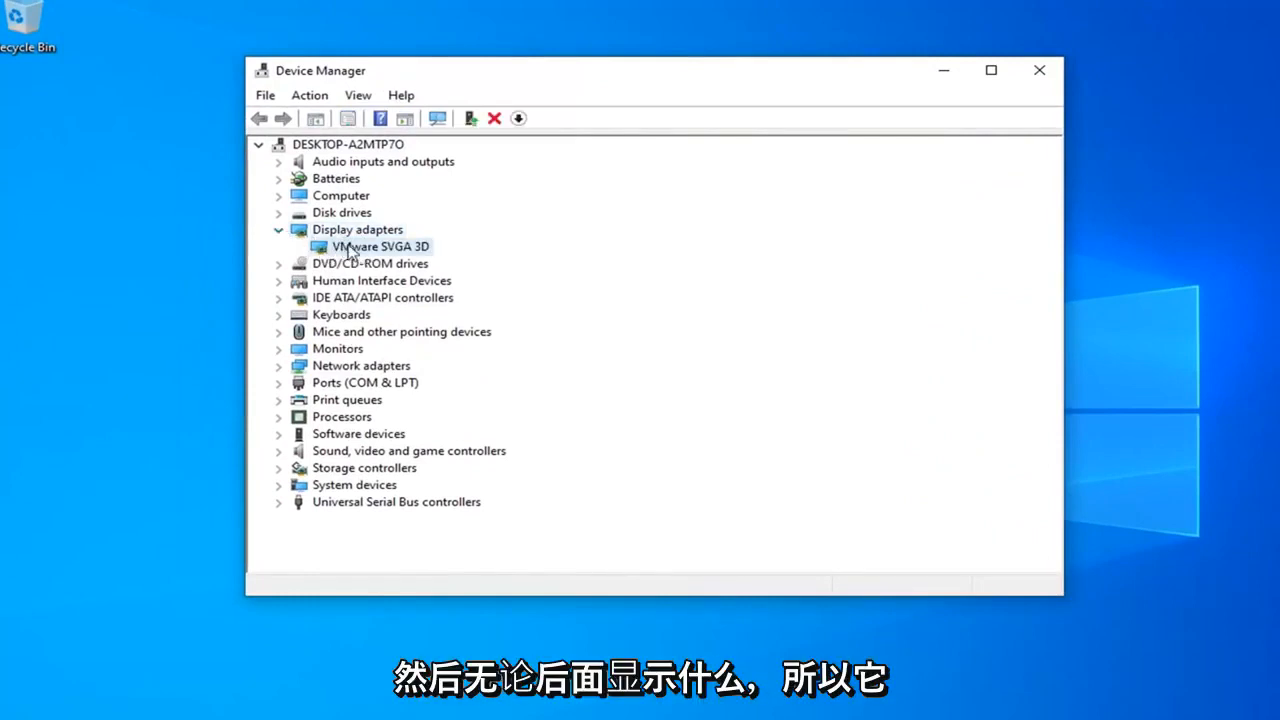
{"action": "right_click", "coordinate": [376, 246]}
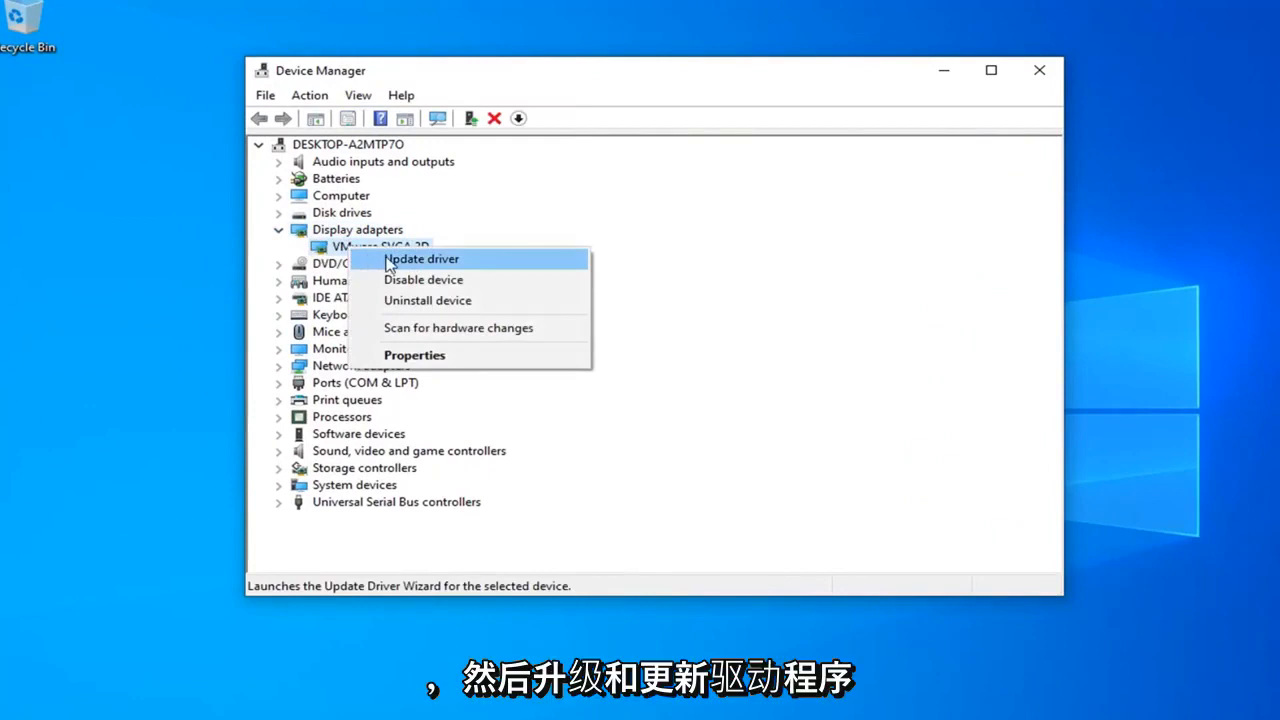
Step: Update the VMware SVGA 3D driver via automatic search, confirming the best driver is installed
{"action": "left_click", "coordinate": [420, 260]}
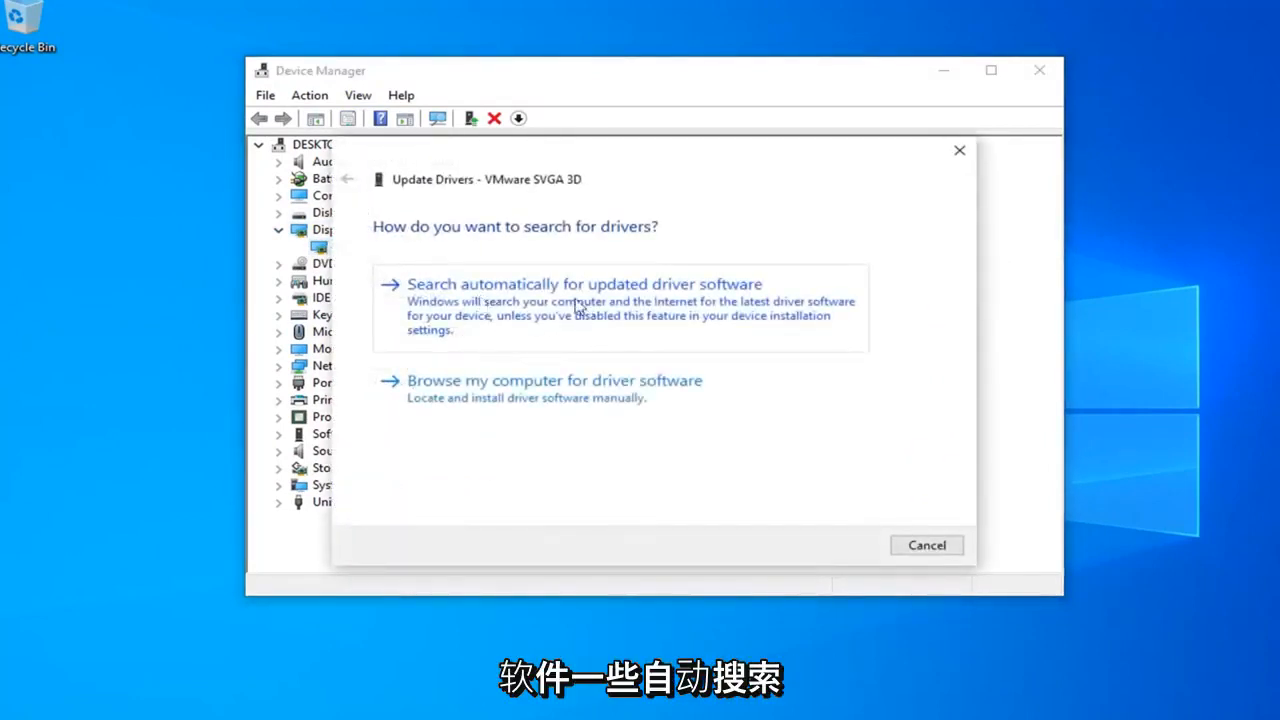
{"action": "left_click", "coordinate": [584, 284]}
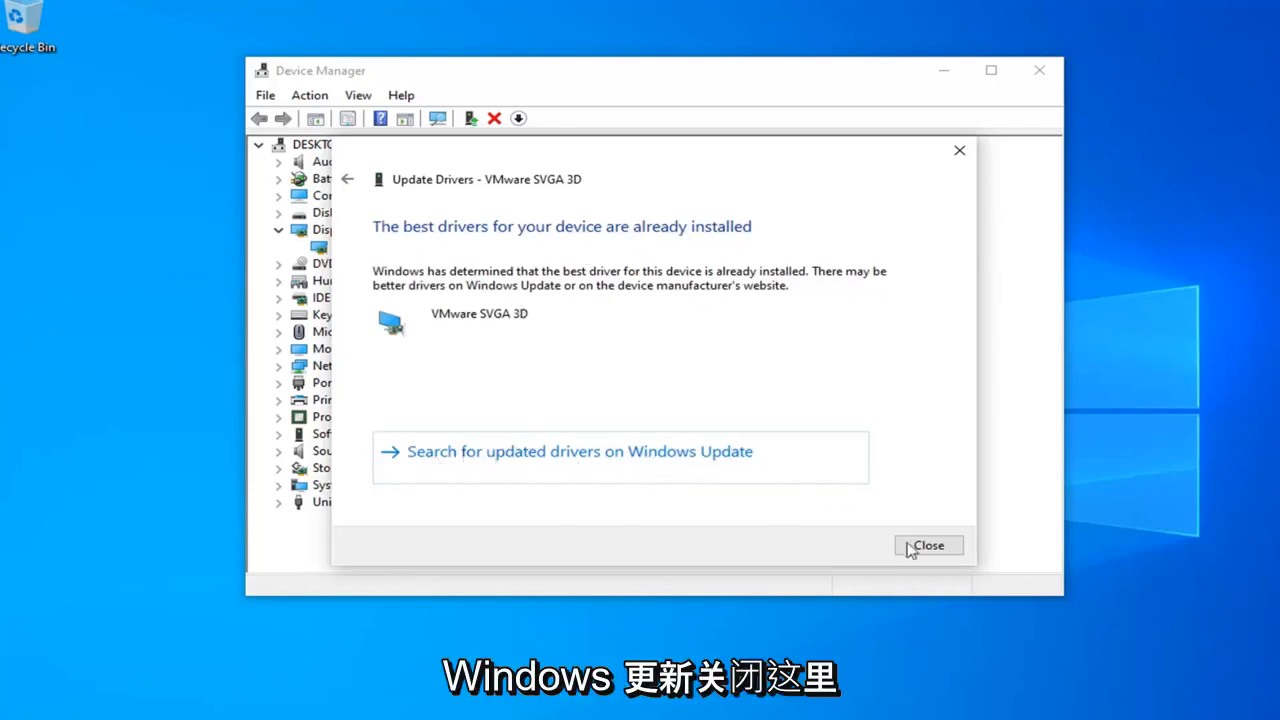
{"action": "left_click", "coordinate": [928, 544]}
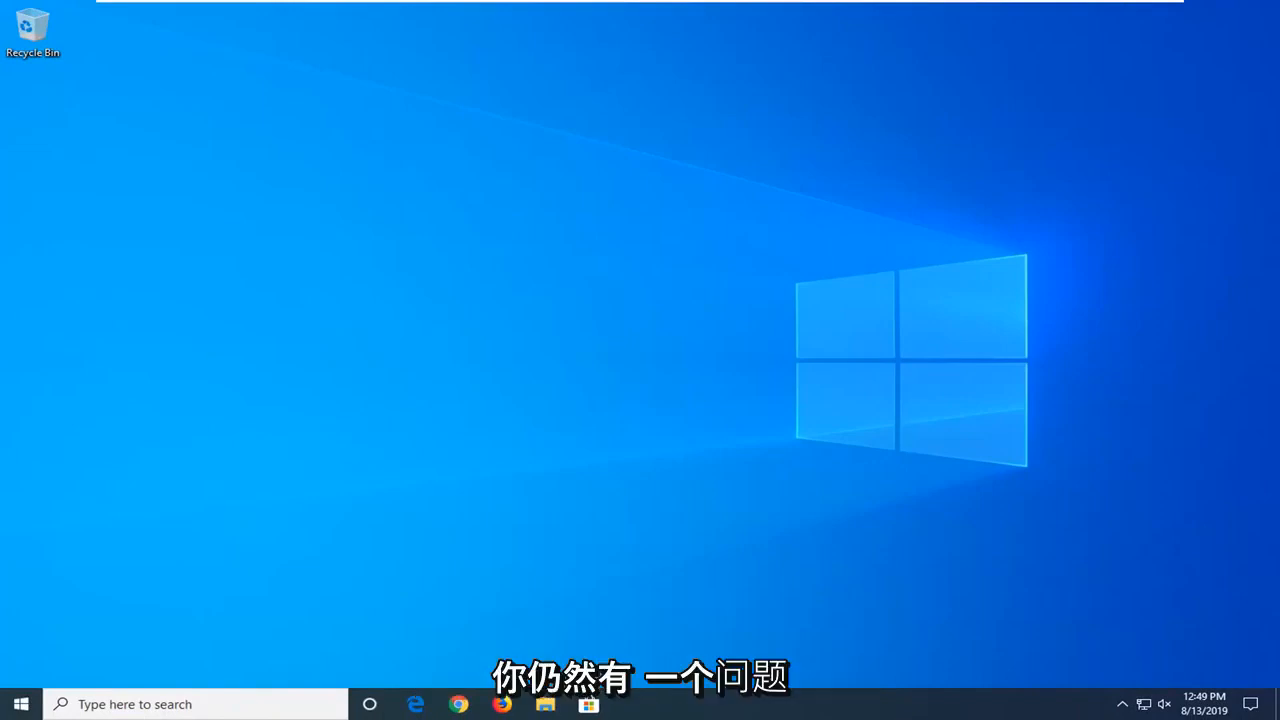
Step: Launch Command Prompt as administrator from a Start menu search for 'cmd'
{"action": "left_click", "coordinate": [20, 704]}
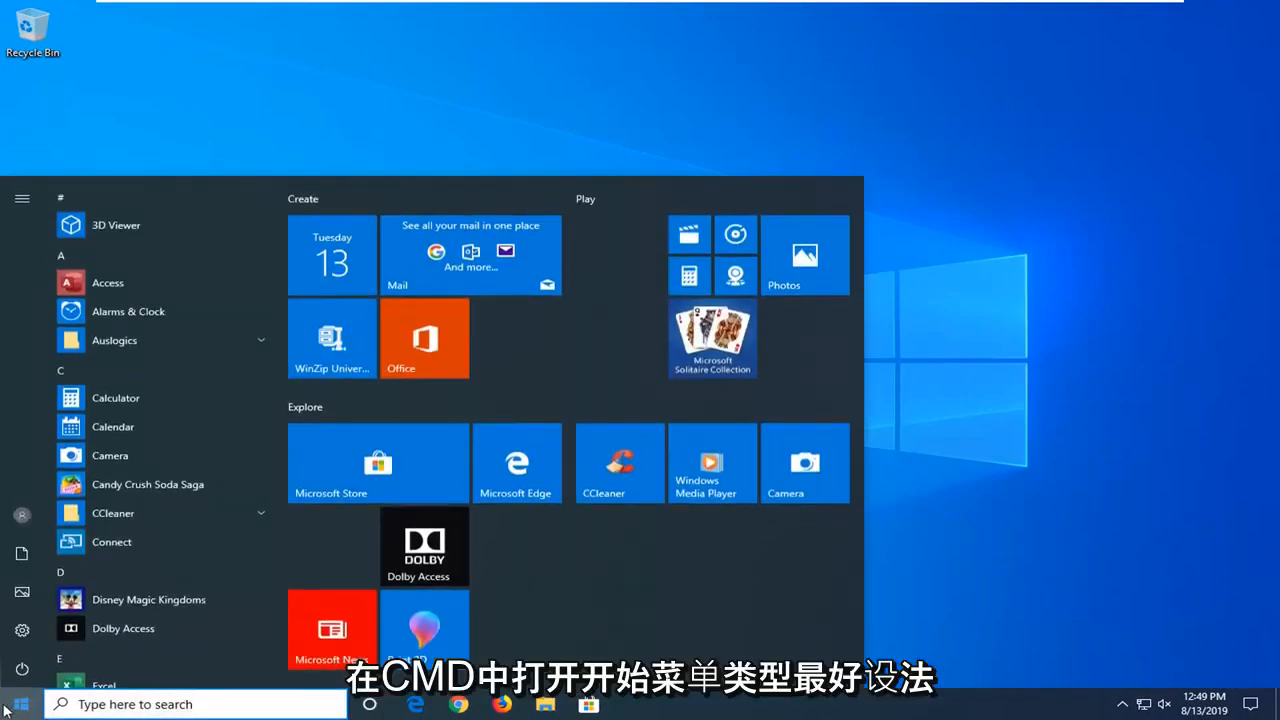
{"action": "type", "text": "cmd"}
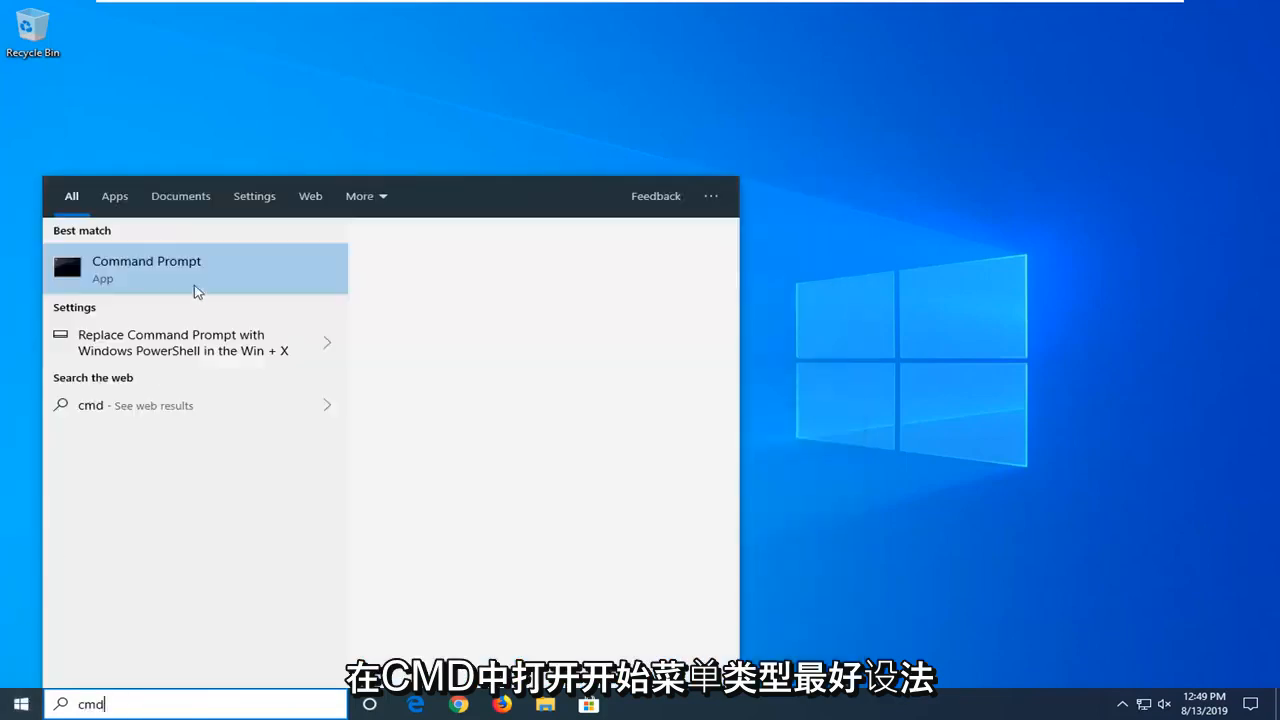
{"action": "right_click", "coordinate": [146, 268]}
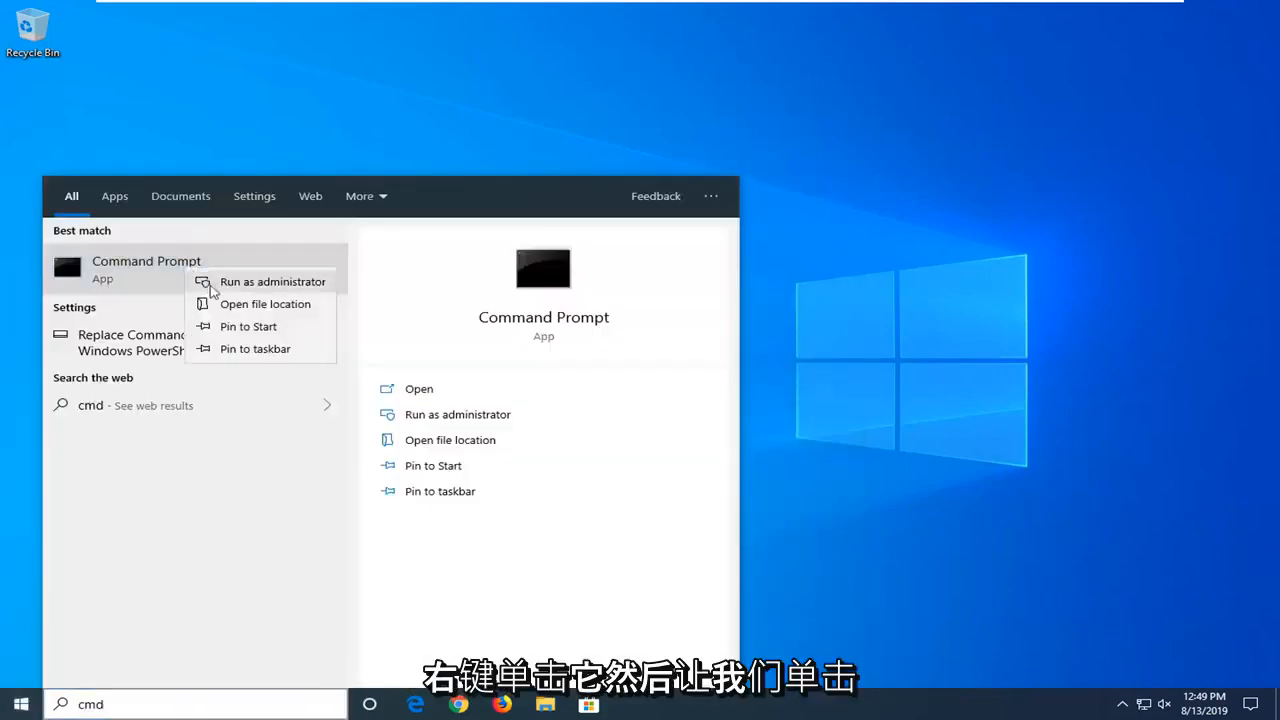
{"action": "left_click", "coordinate": [272, 280]}
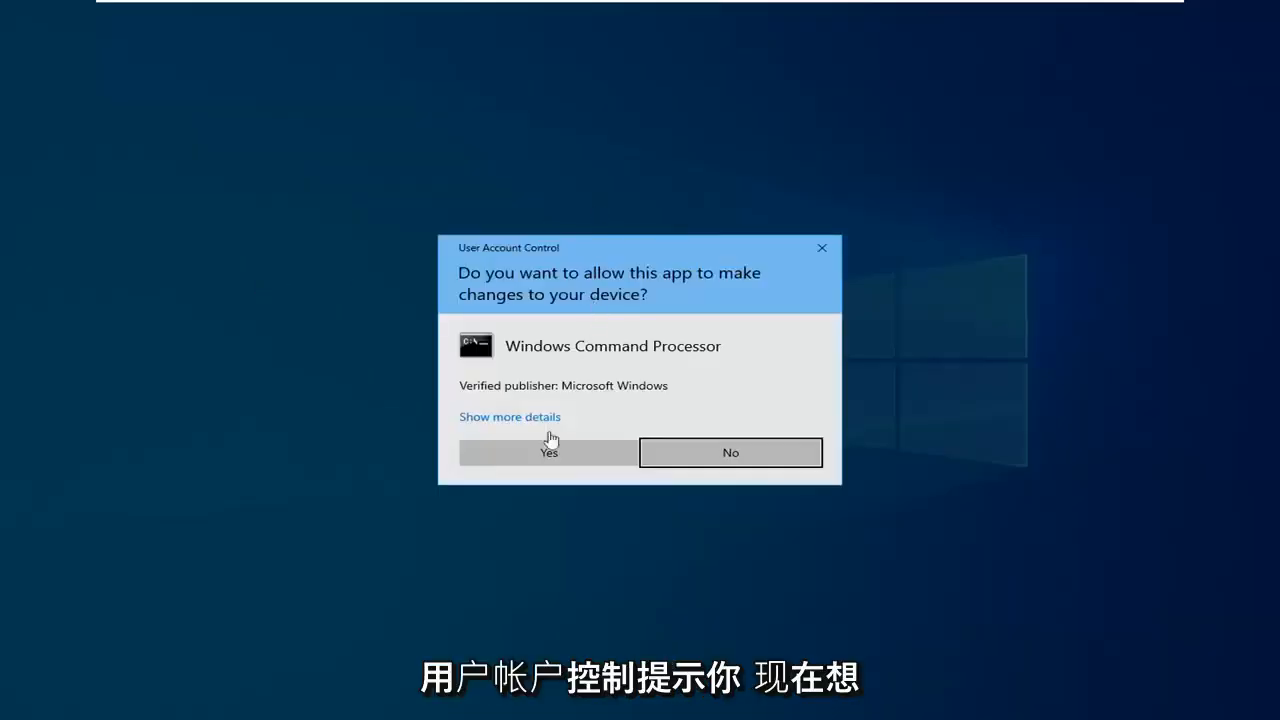
Step: Allow the elevated prompt and run the sfc /scannow system file check
{"action": "left_click", "coordinate": [548, 452]}
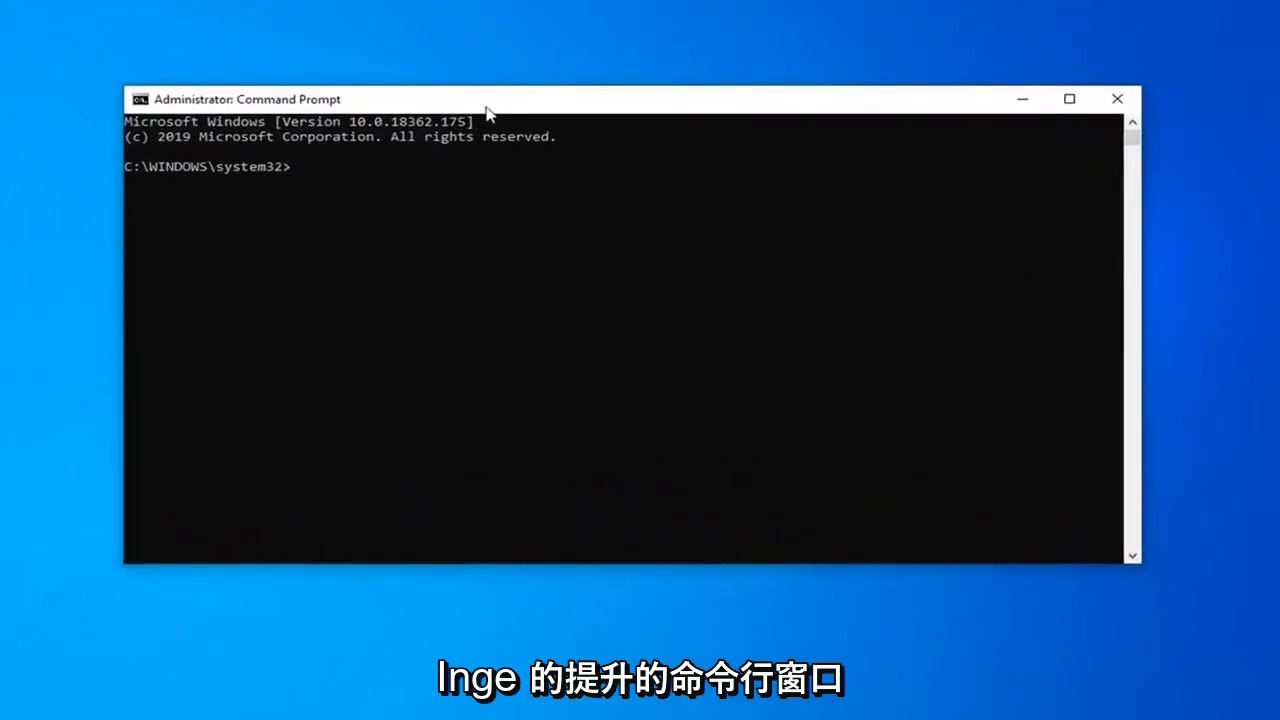
{"action": "type", "text": "sfc"}
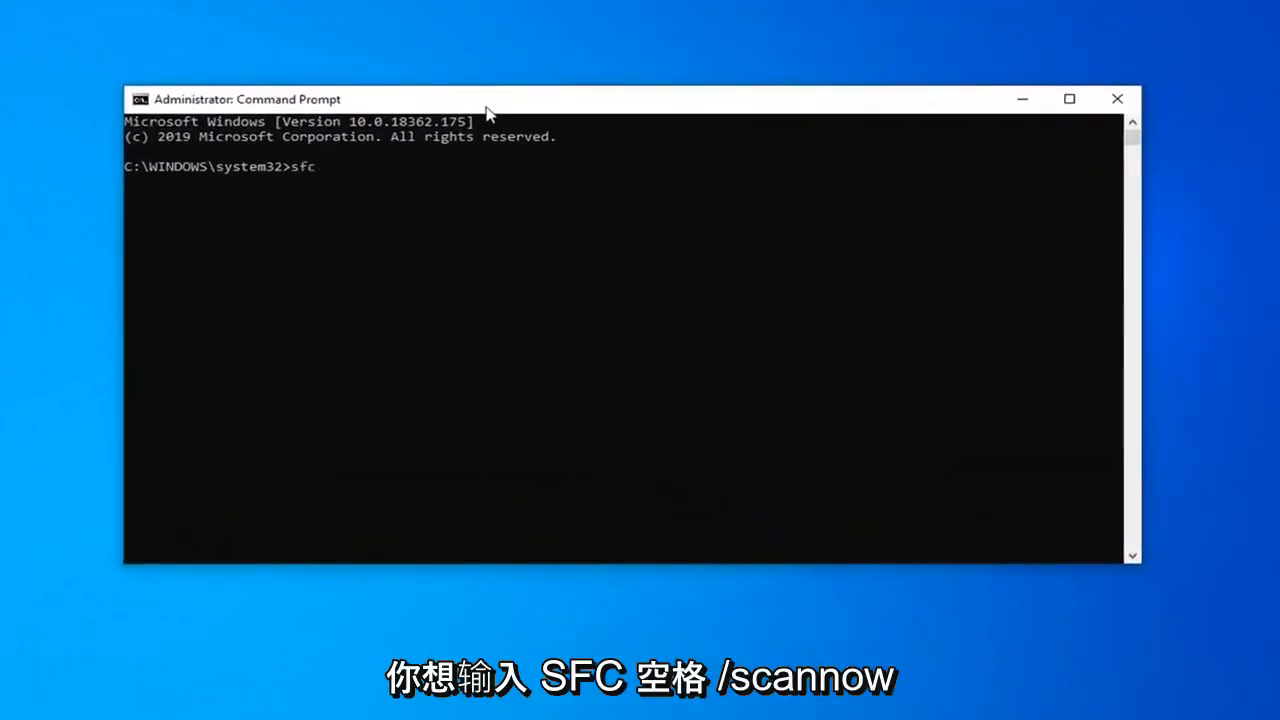
{"action": "type", "text": "/scann"}
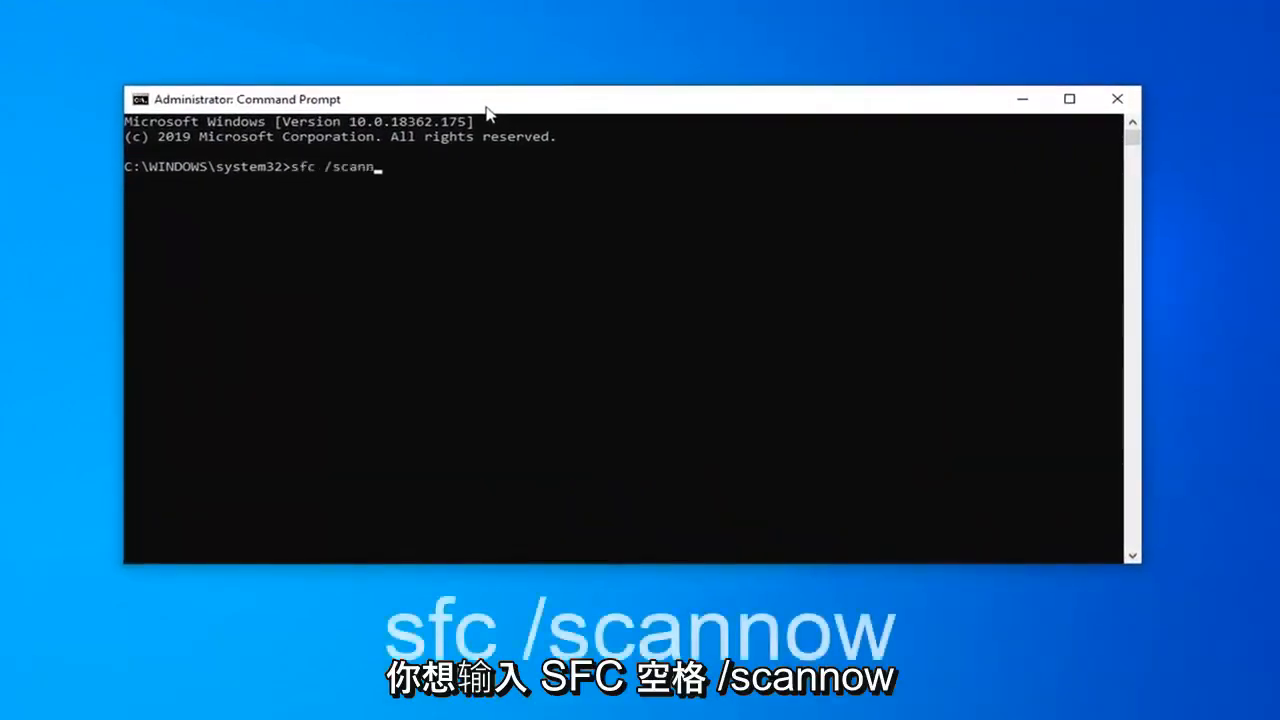
{"action": "type", "text": "ow"}
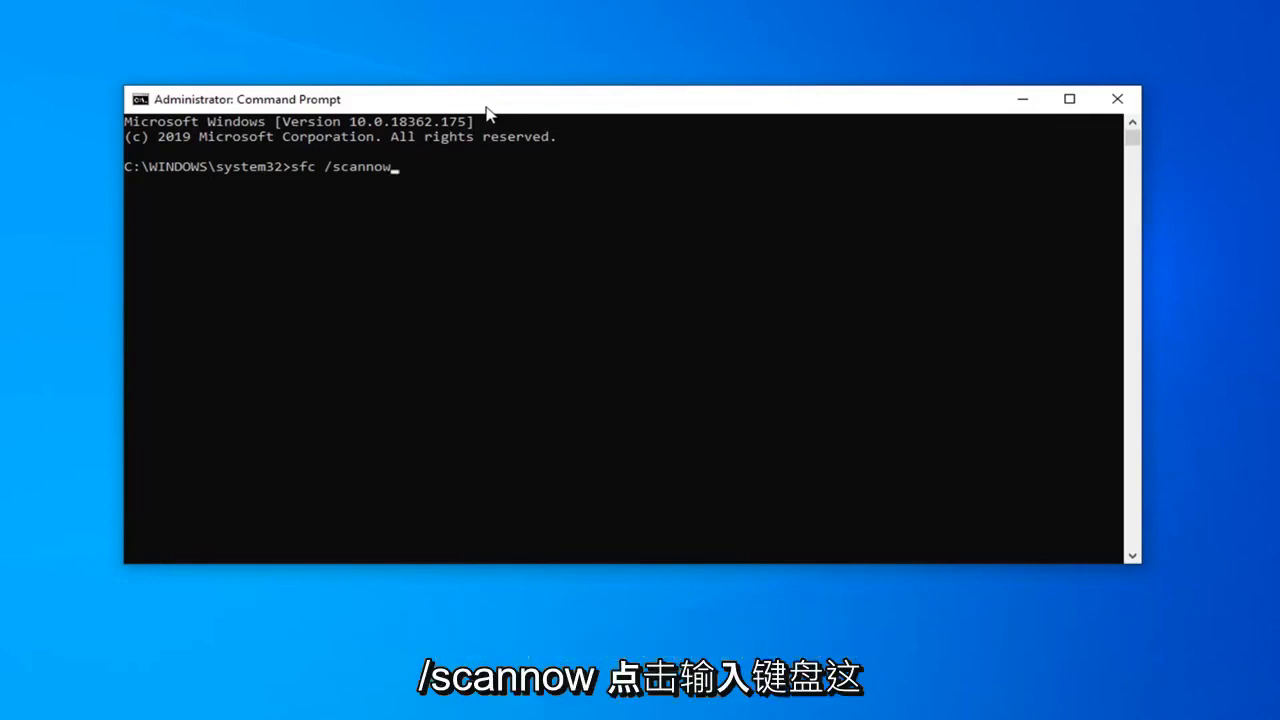
{"action": "key", "text": "enter"}
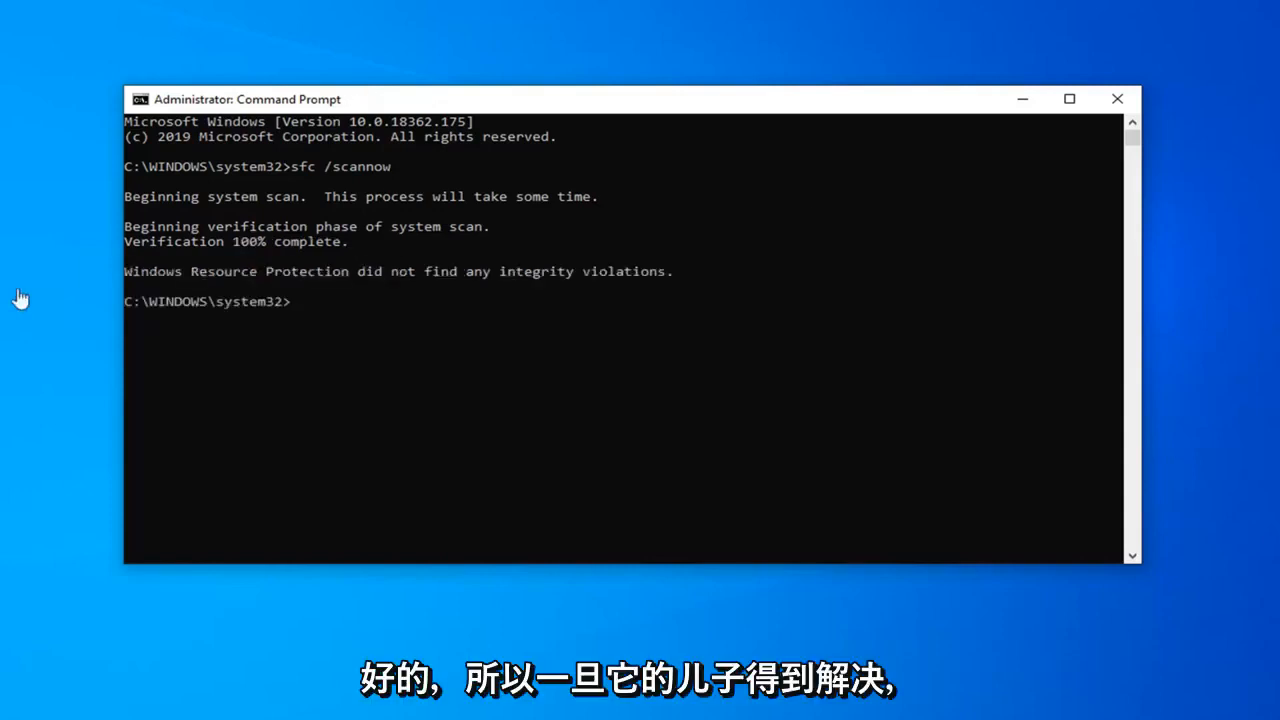
{"action": "mouse_move", "coordinate": [1118, 100]}
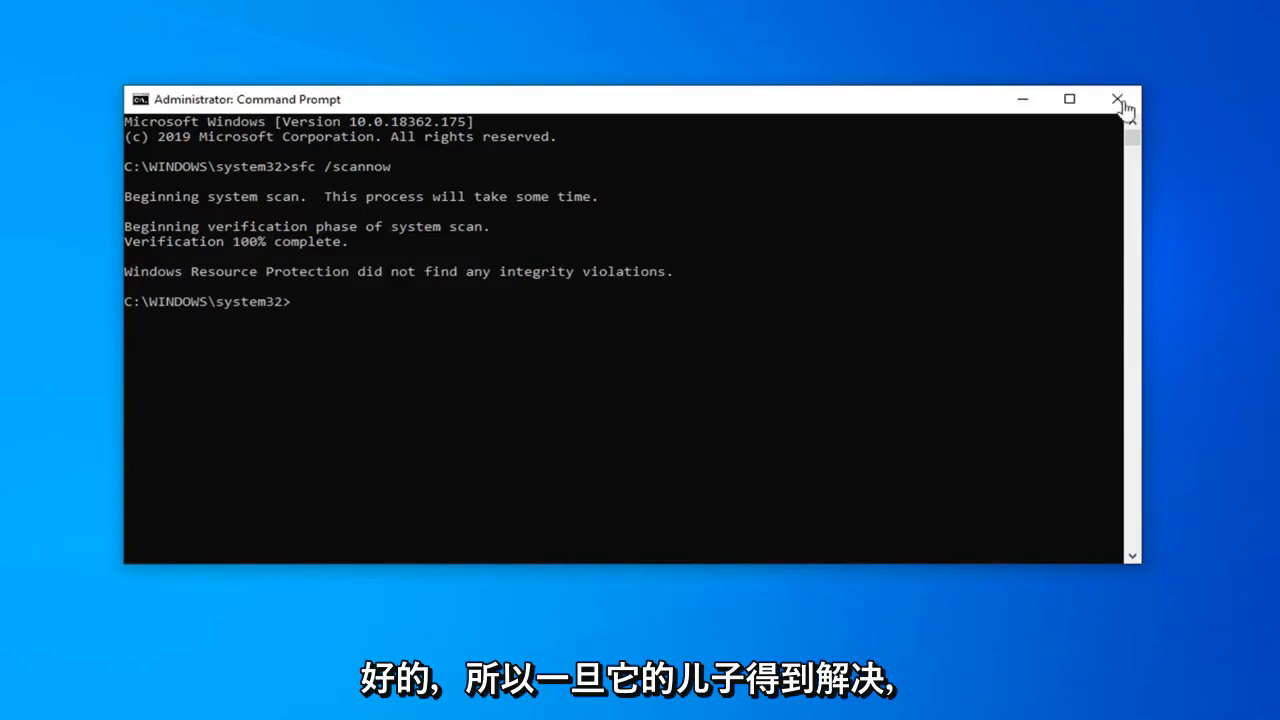
Step: Close the administrator Command Prompt window, returning to the desktop
{"action": "left_click", "coordinate": [1116, 100]}
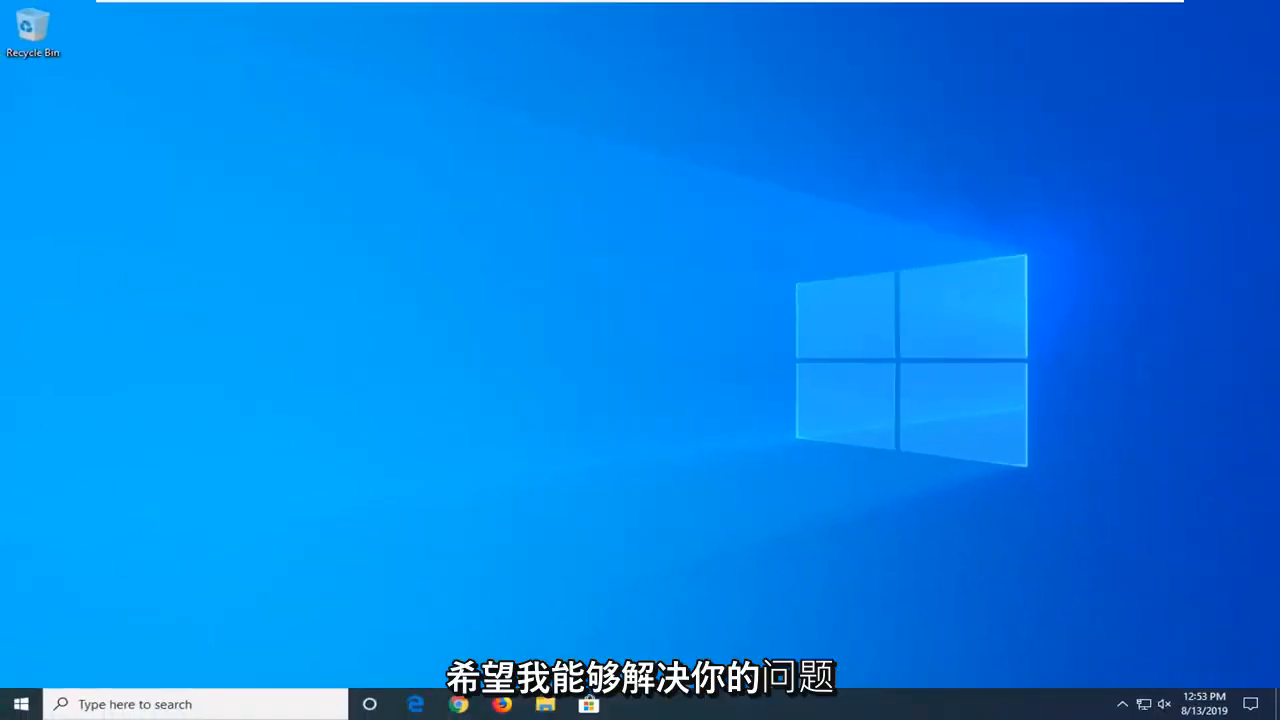